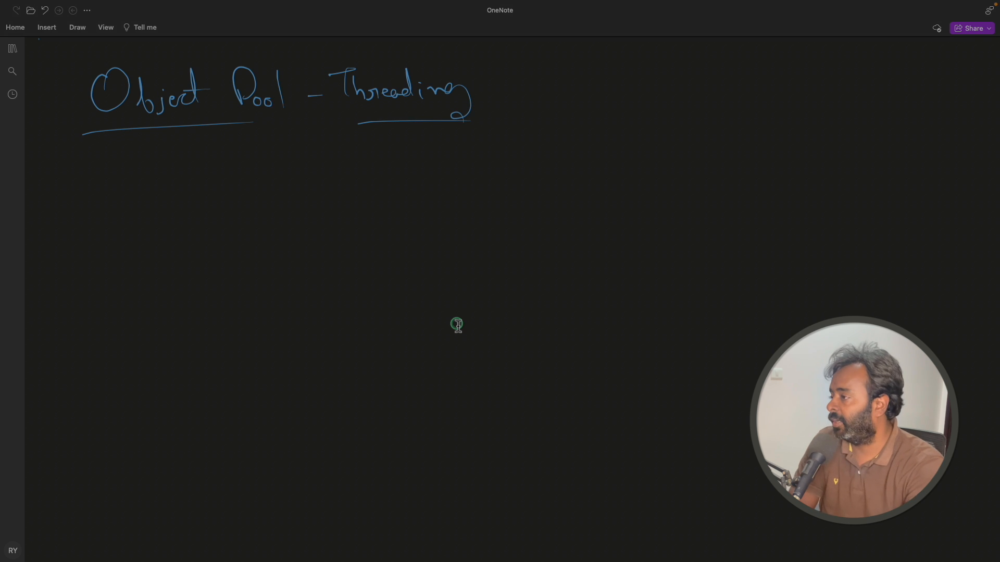
Ink the pool box of object circles with arrows handing objects to thread boxes and returning them
{"action": "left_click_drag", "start_coordinate": [299, 192], "coordinate": [499, 299]}
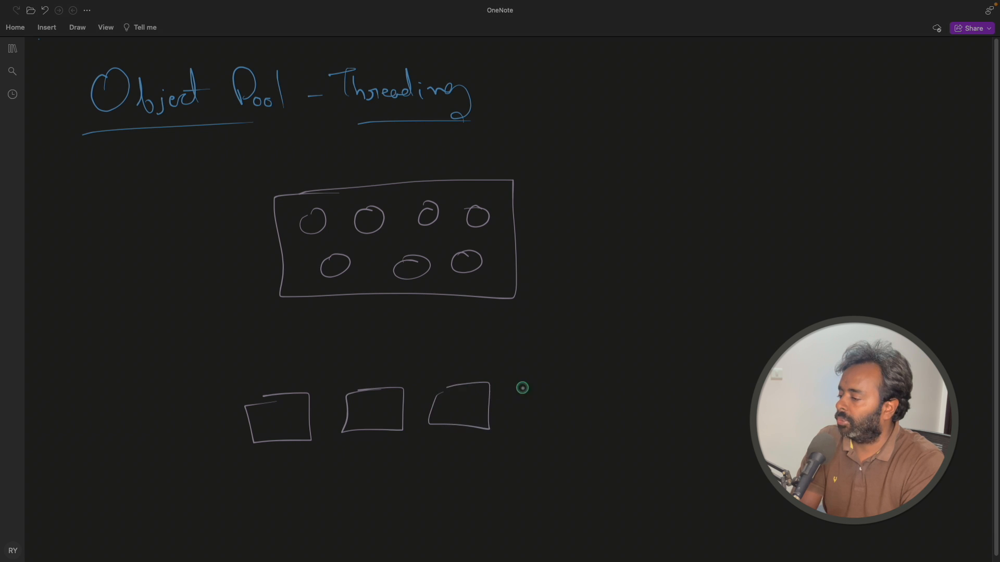
{"action": "left_click_drag", "start_coordinate": [526, 382], "coordinate": [586, 427]}
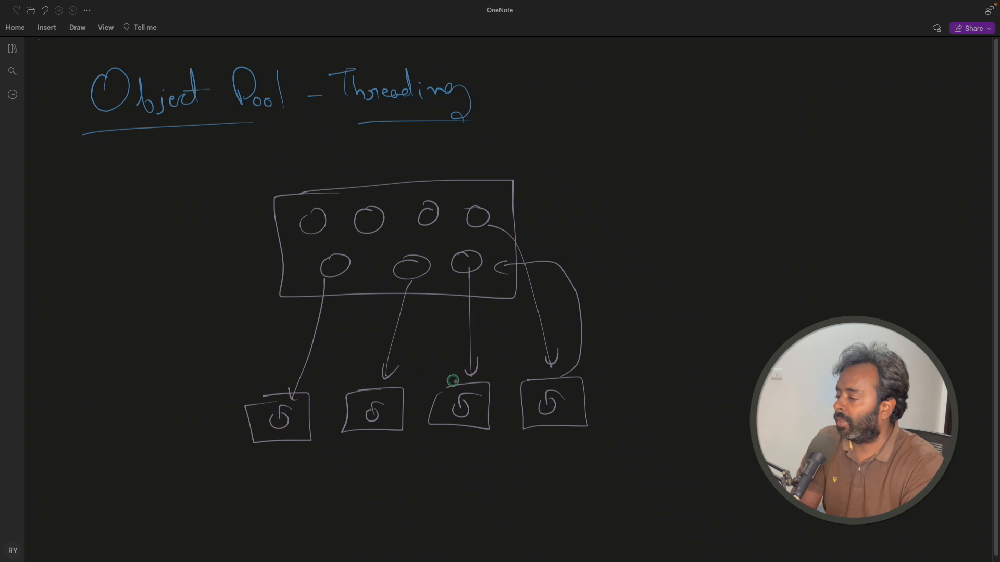
{"action": "left_click_drag", "start_coordinate": [459, 379], "coordinate": [454, 277]}
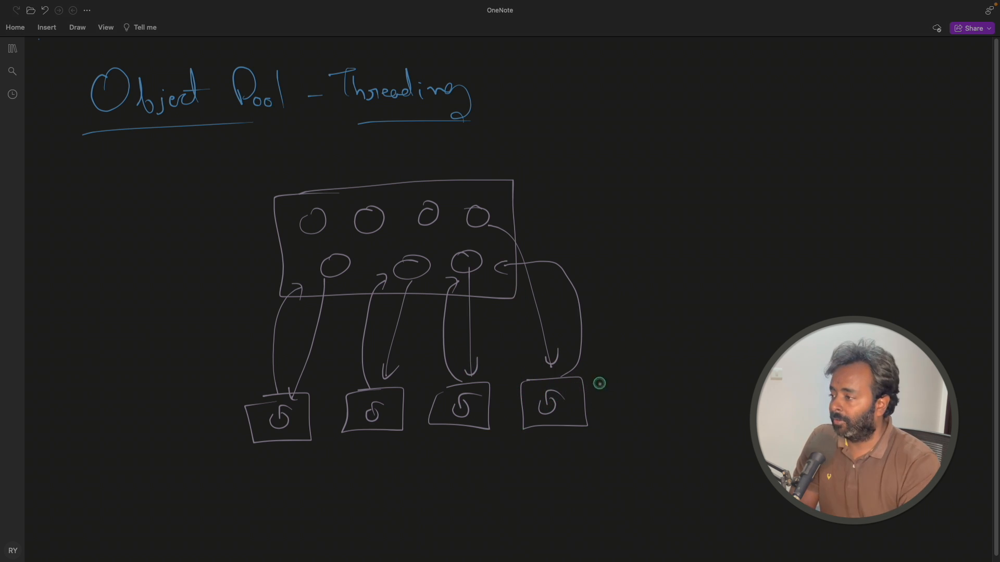
{"action": "mouse_move", "coordinate": [666, 133]}
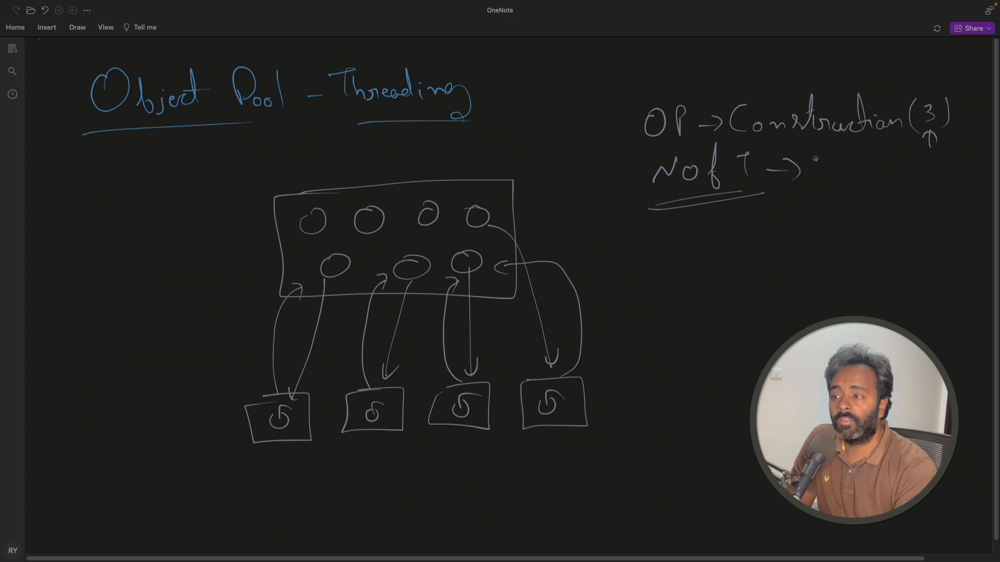
Handwrite 'OP -> Construction (3)' and 'No of T ->' beside the diagram
{"action": "type", "text": "3"}
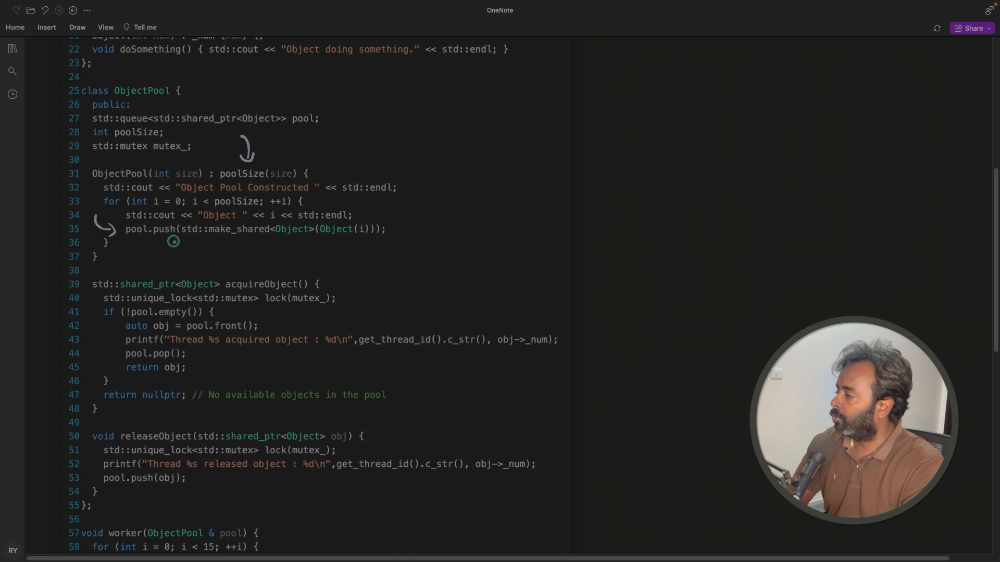
Ink a mark over the pool queue code and move down toward the constructor loop and main
{"action": "left_click_drag", "start_coordinate": [173, 241], "coordinate": [351, 242]}
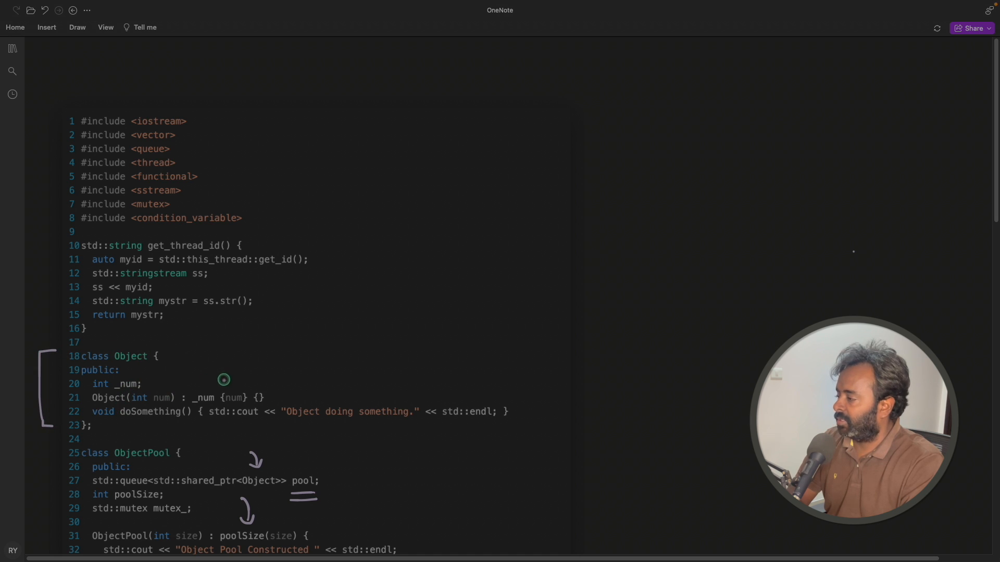
{"action": "scroll", "scroll_direction": "down", "scroll_amount": 3}
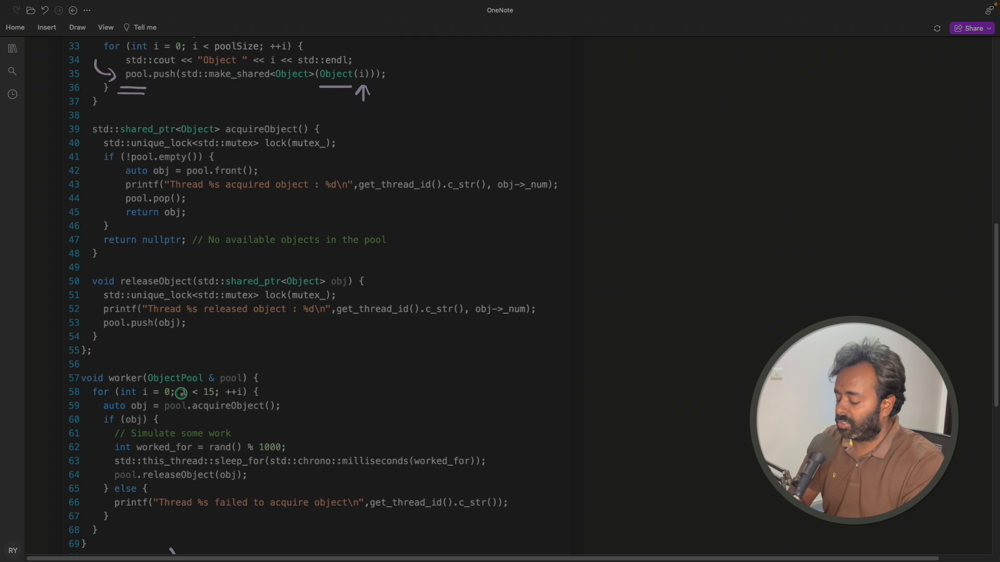
{"action": "scroll", "scroll_direction": "down", "scroll_amount": 3}
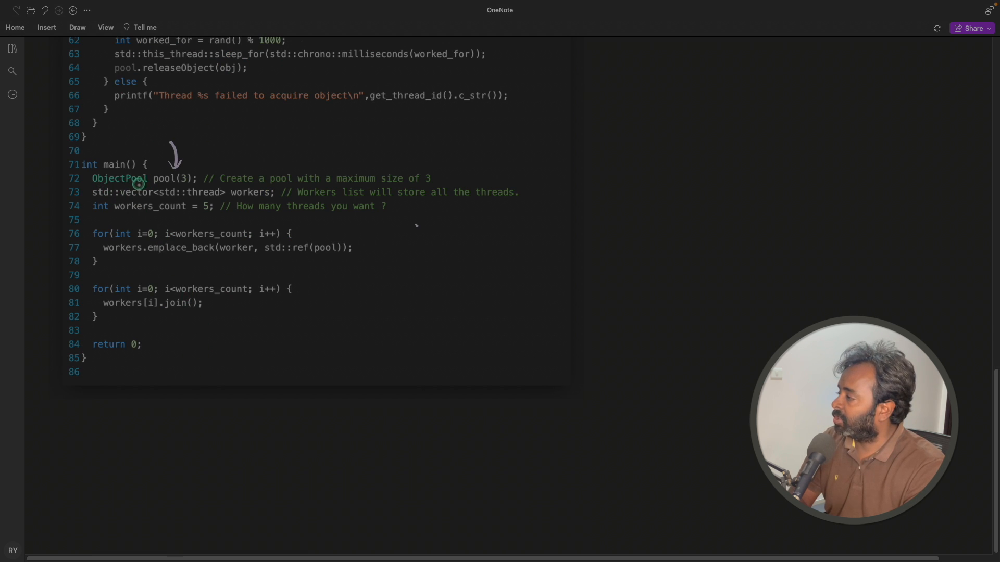
{"action": "left_click_drag", "start_coordinate": [39, 254], "coordinate": [83, 248]}
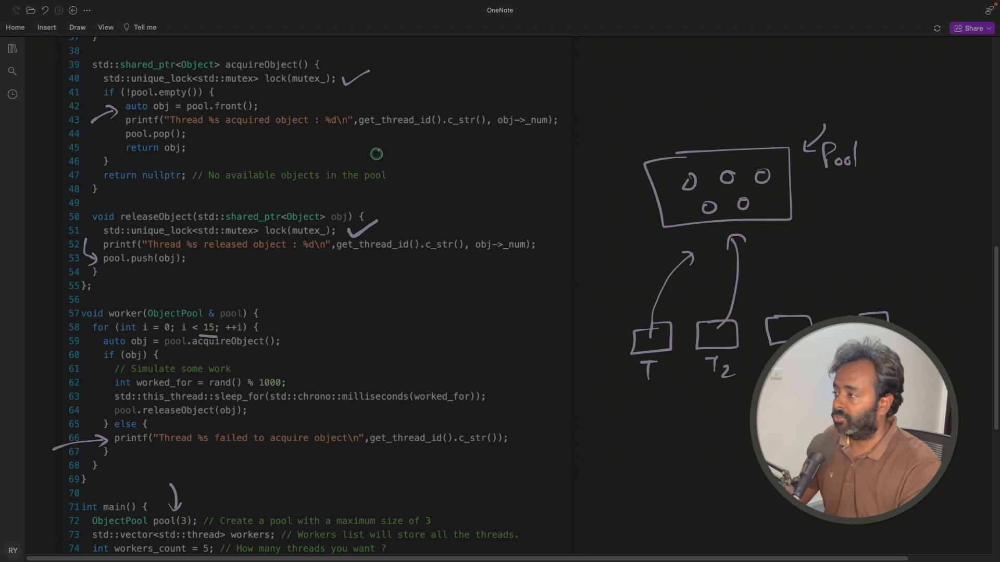
{"action": "mouse_move", "coordinate": [344, 168]}
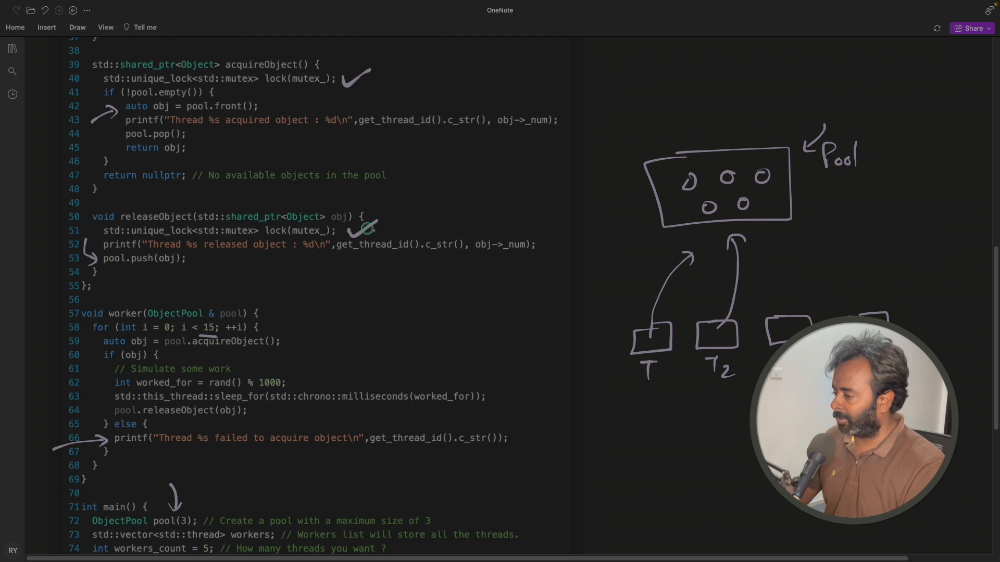
Redraw a clean checkmark beside the release function's lock(mutex_) line
{"action": "left_click", "coordinate": [365, 272]}
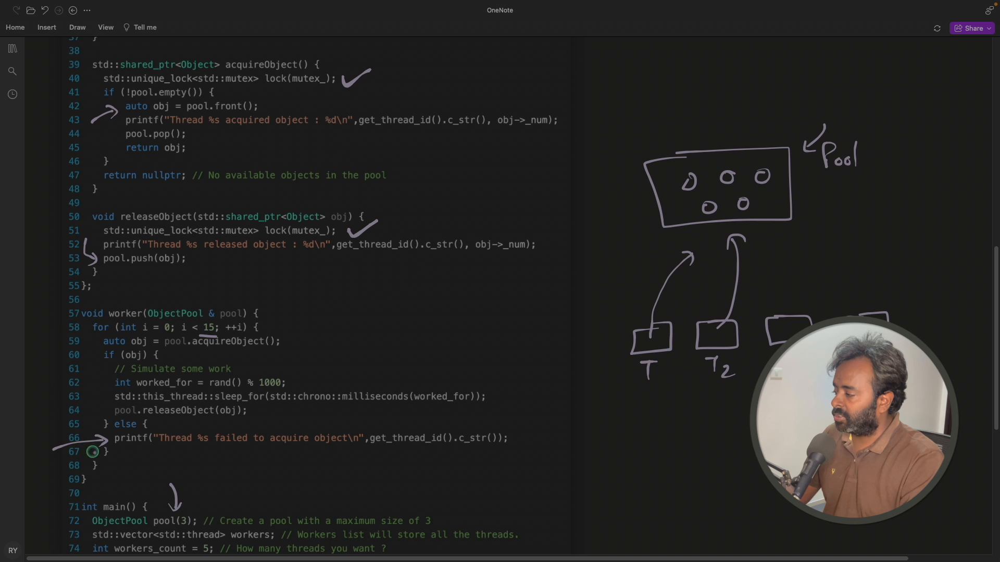
Draw a bracket spanning the whole worker() function
{"action": "left_click_drag", "start_coordinate": [45, 312], "coordinate": [39, 481]}
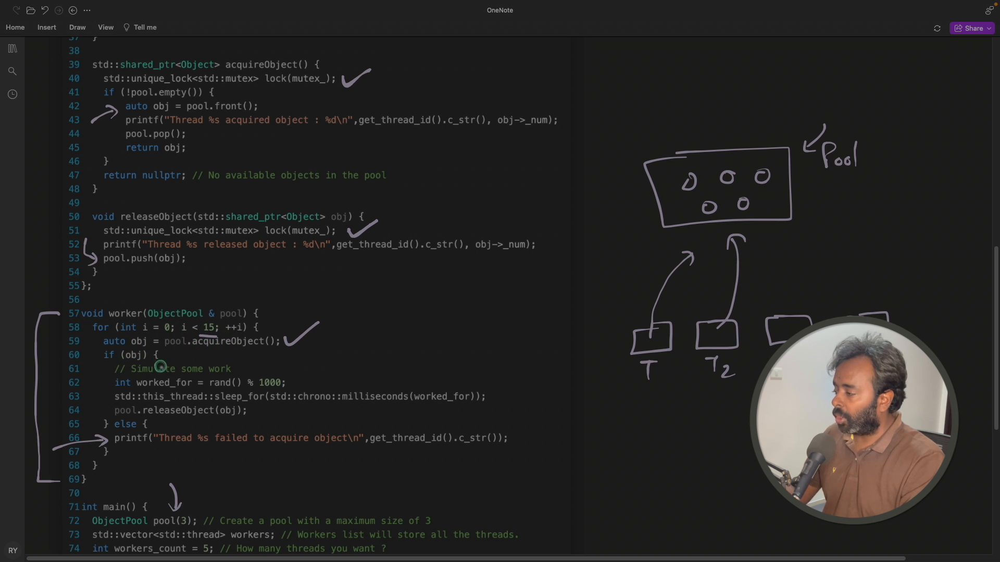
{"action": "mouse_move", "coordinate": [415, 405]}
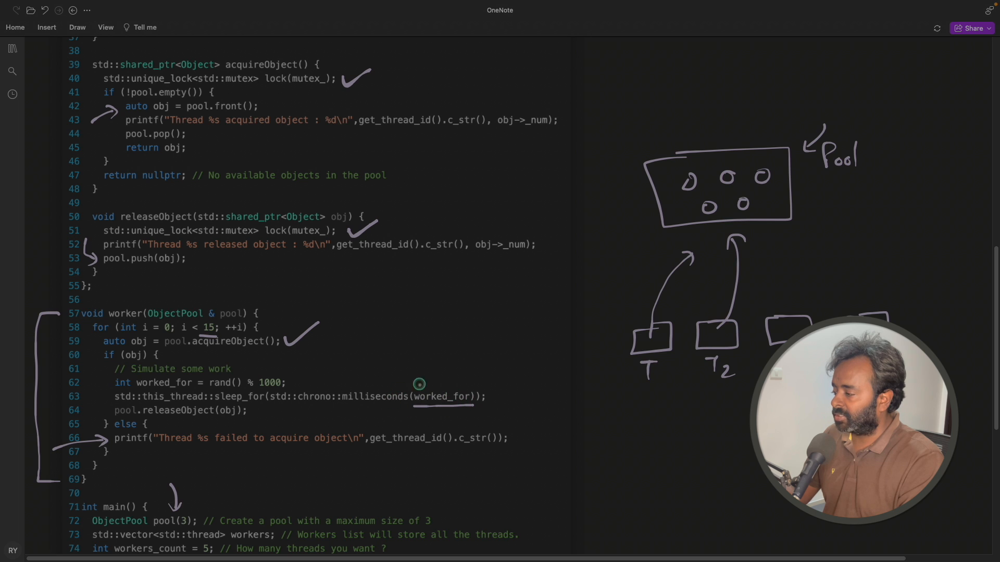
{"action": "mouse_move", "coordinate": [149, 422]}
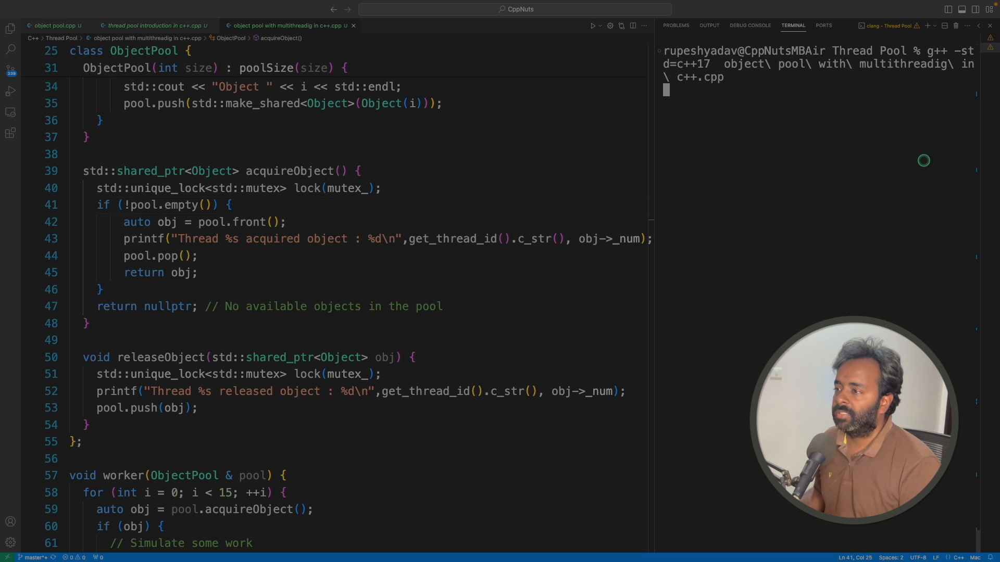
{"action": "type", "text": "./a.out"}
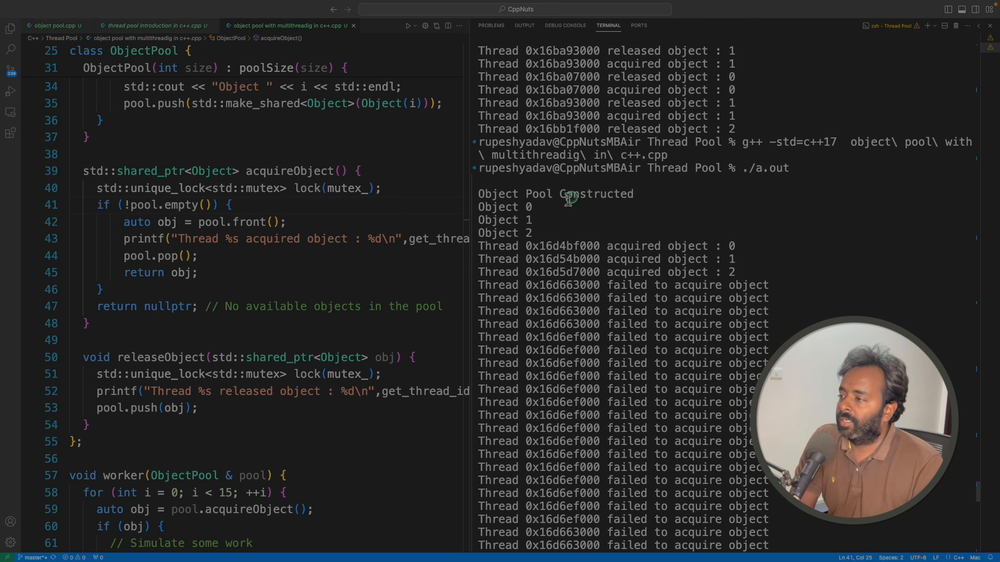
{"action": "mouse_move", "coordinate": [547, 229]}
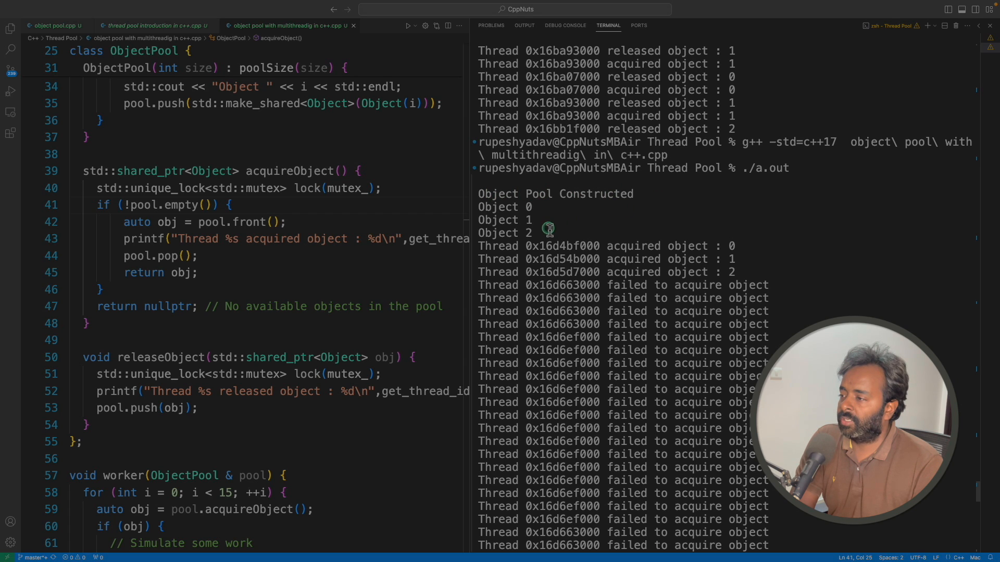
{"action": "left_click_drag", "start_coordinate": [549, 207], "coordinate": [593, 232]}
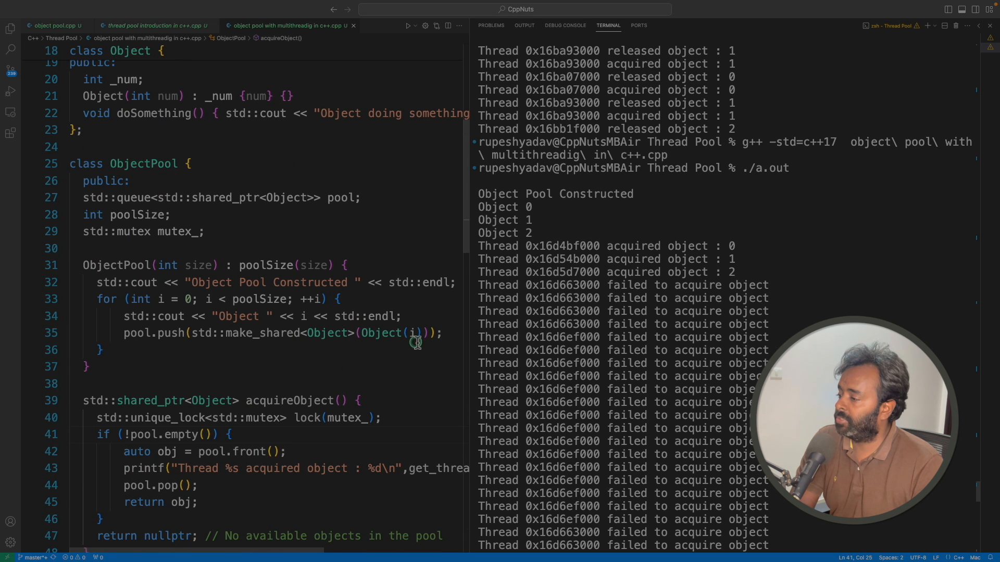
{"action": "double_click", "coordinate": [381, 333]}
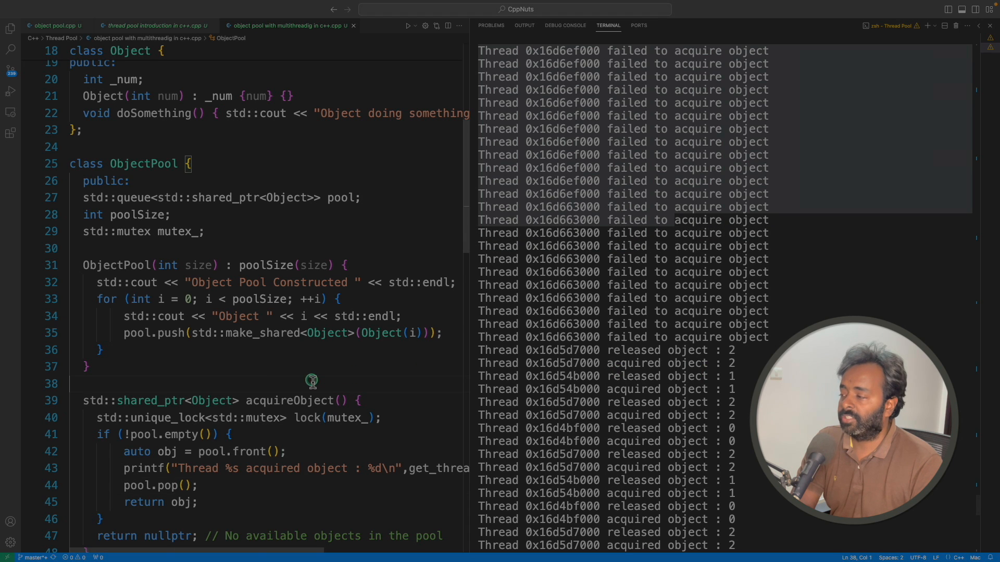
{"action": "scroll", "scroll_direction": "down", "scroll_amount": 3}
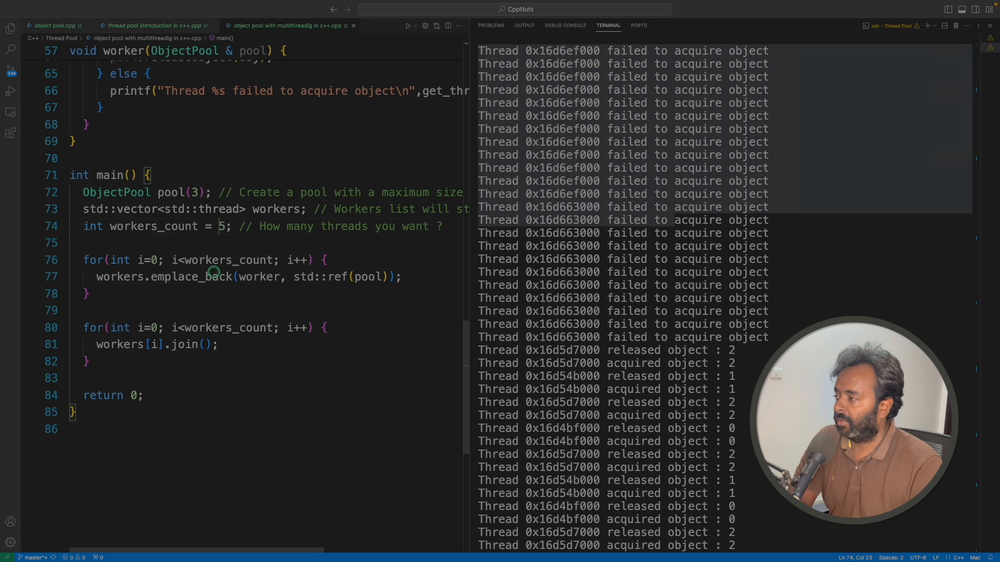
Change workers_count from 5 to 3 in main() and rerun ./a.out in the terminal
{"action": "type", "text": "3"}
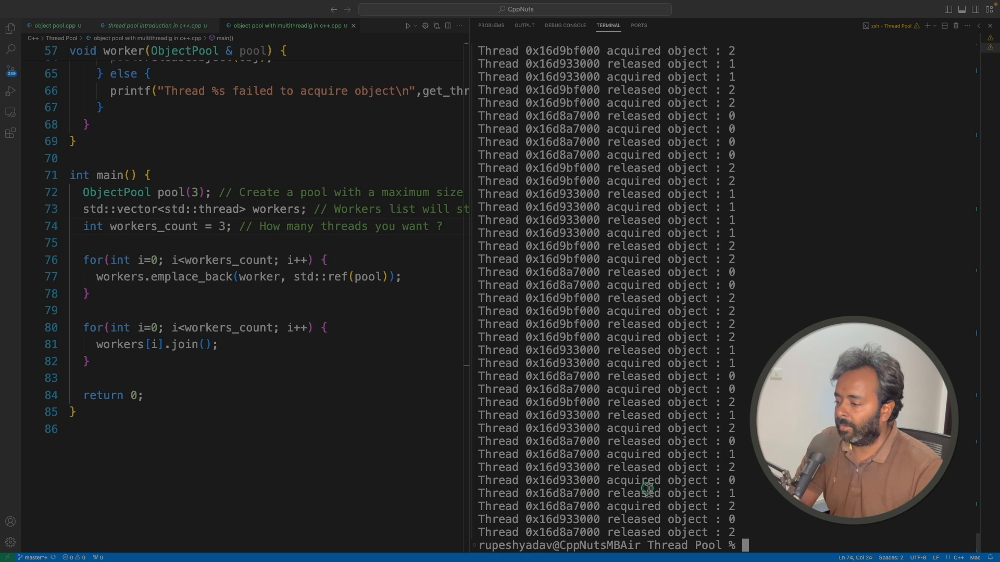
{"action": "double_click", "coordinate": [563, 481]}
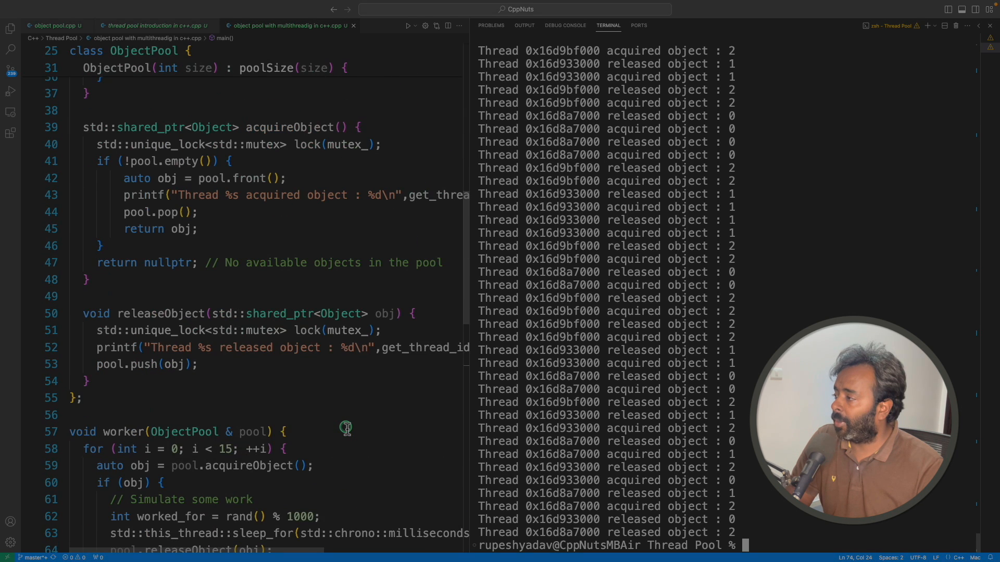
{"action": "double_click", "coordinate": [288, 178]}
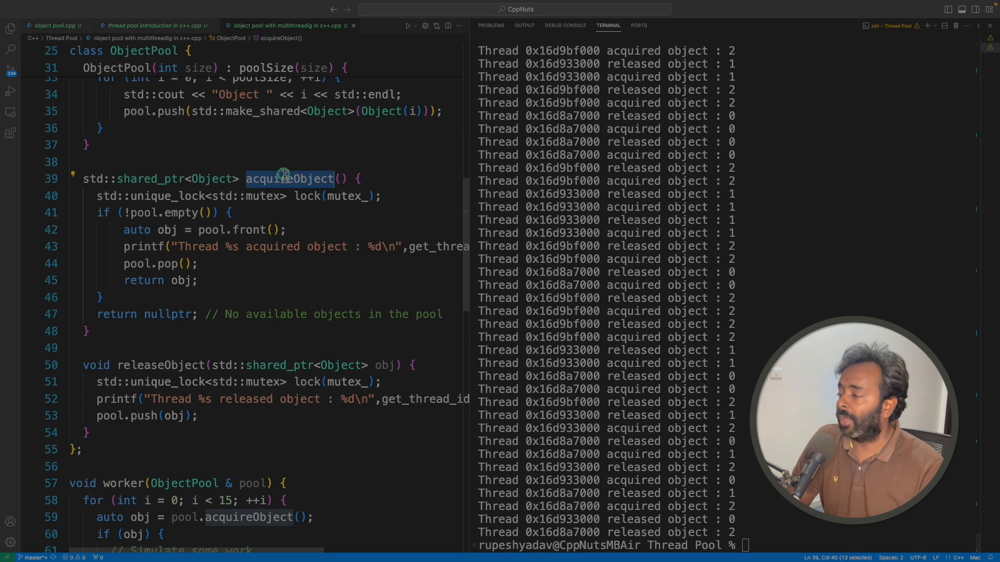
{"action": "mouse_move", "coordinate": [388, 195]}
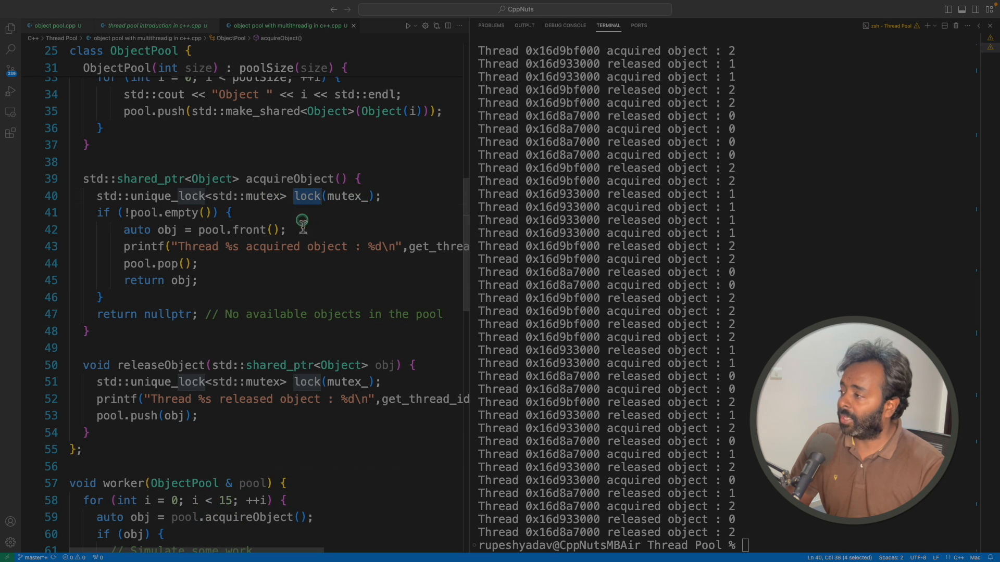
{"action": "mouse_move", "coordinate": [312, 214]}
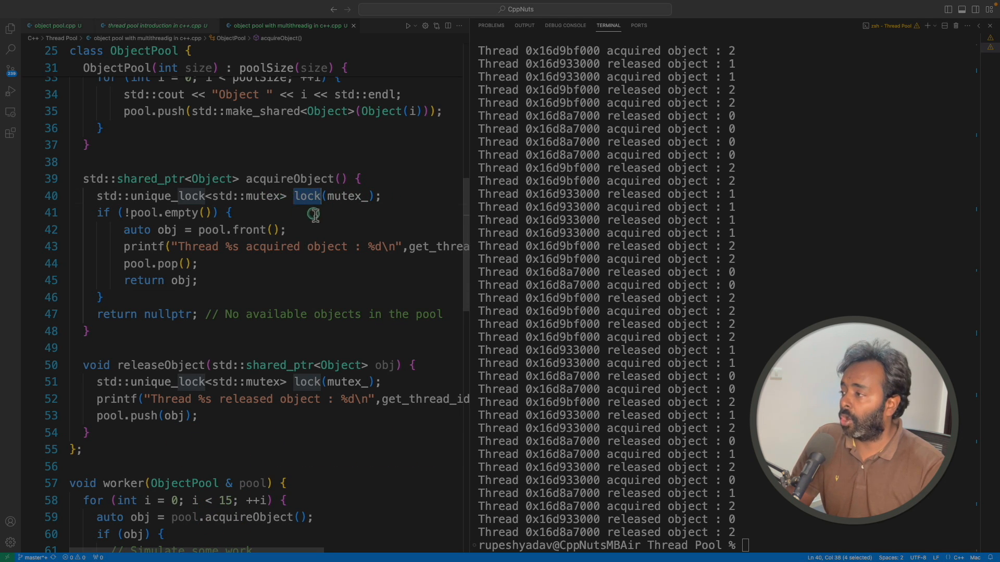
{"action": "mouse_move", "coordinate": [302, 264]}
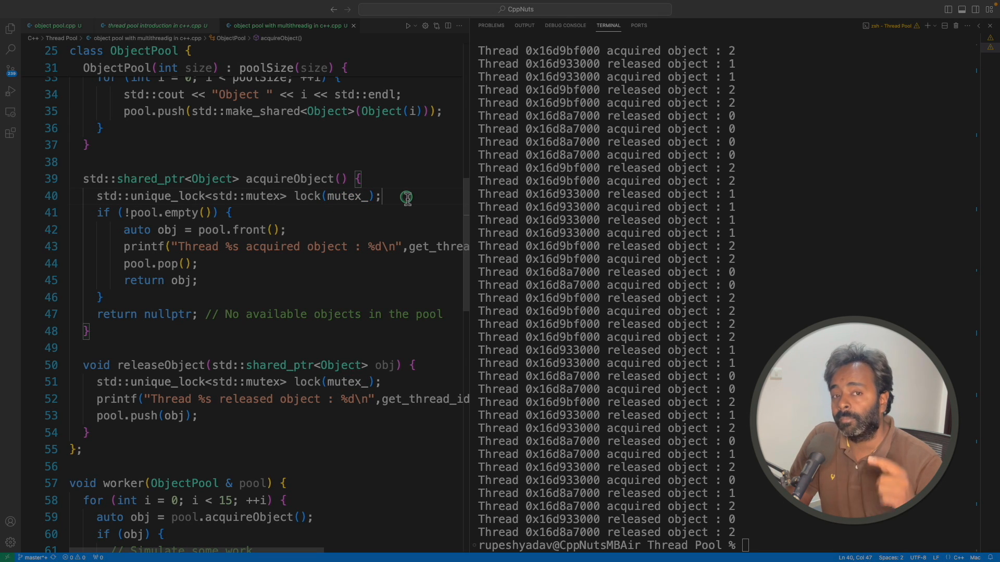
{"action": "mouse_move", "coordinate": [310, 208]}
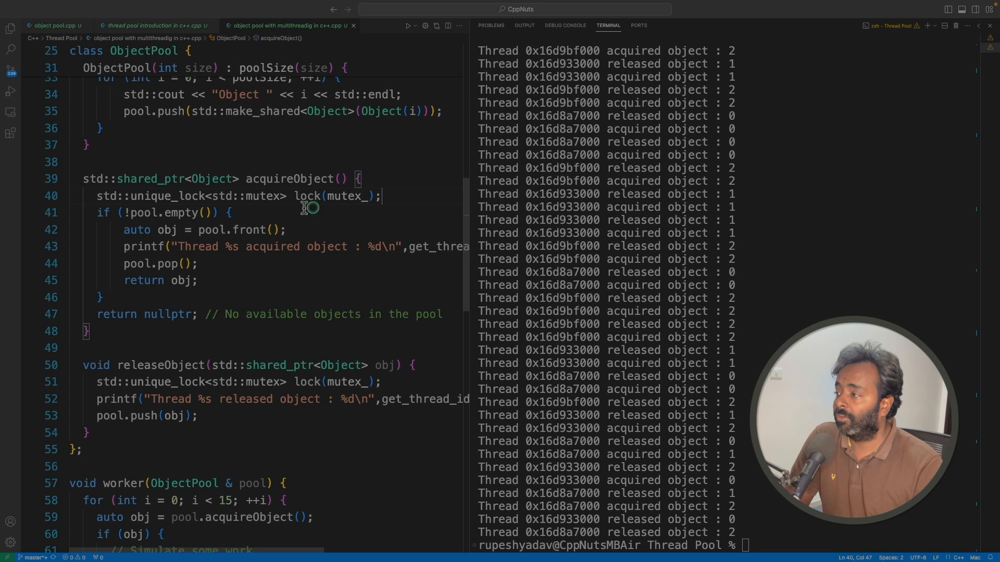
{"action": "double_click", "coordinate": [167, 196]}
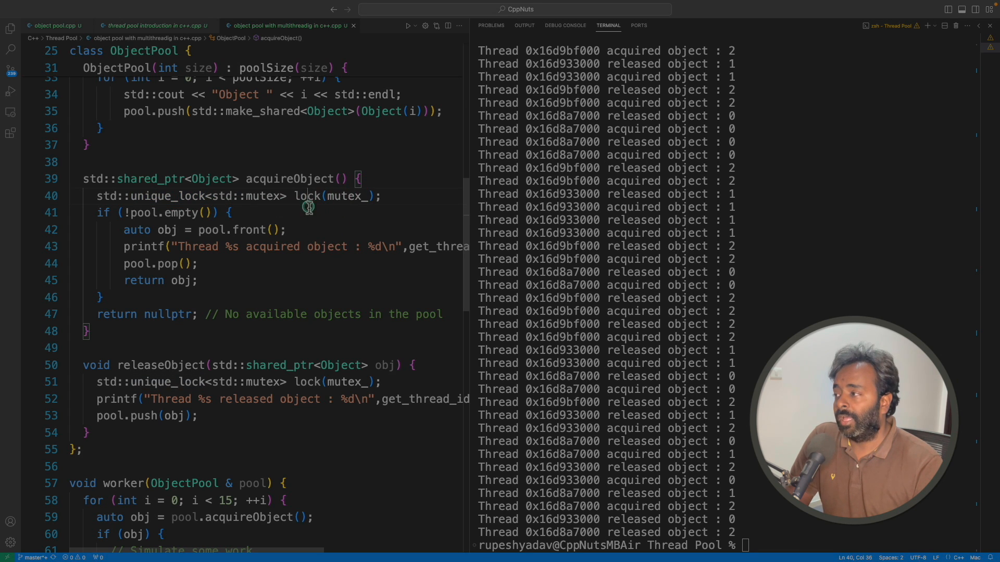
{"action": "double_click", "coordinate": [307, 195]}
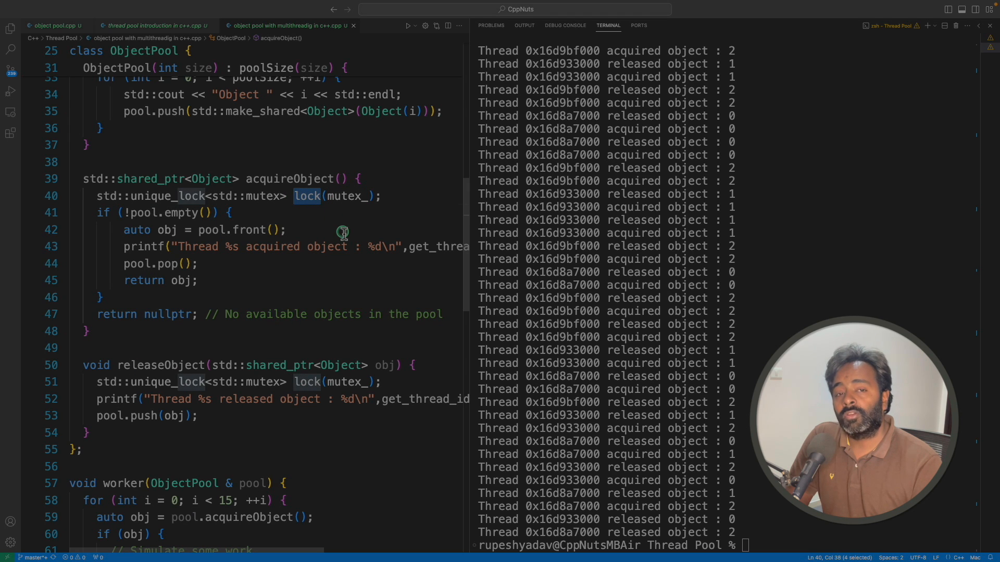